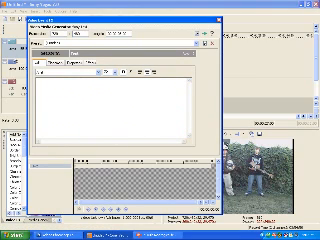
{"action": "type", "text": "ta"}
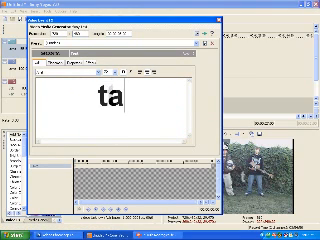
{"action": "type", "text": "terfilm"}
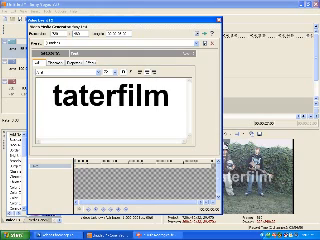
{"action": "type", "text": "s"}
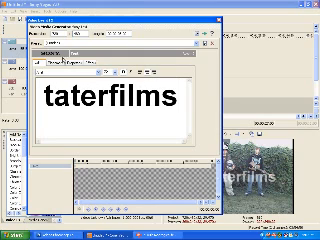